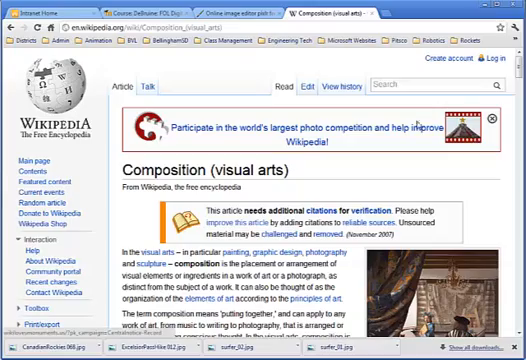
Step: Advance the slide show to the 'Why is Composition Important?' slide with the dog photo
{"action": "scroll", "scroll_direction": "down", "scroll_amount": 3}
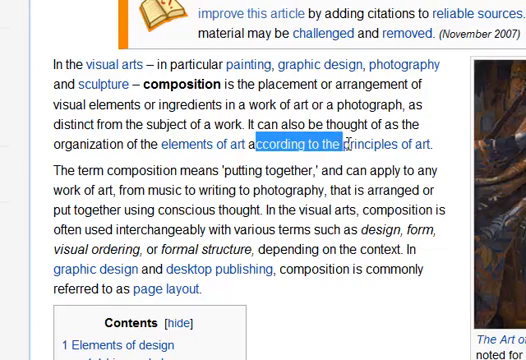
{"action": "left_click", "coordinate": [456, 148]}
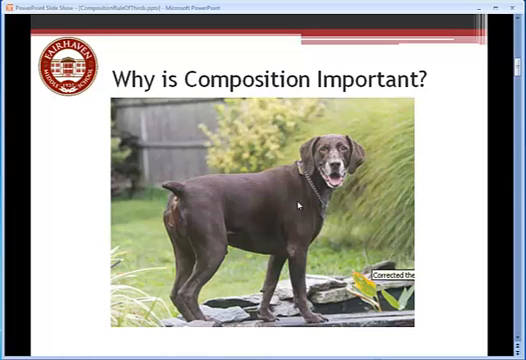
Step: Advance through the Rule of Thirds slides on power points and the thirds grid
{"action": "left_click", "coordinate": [298, 206]}
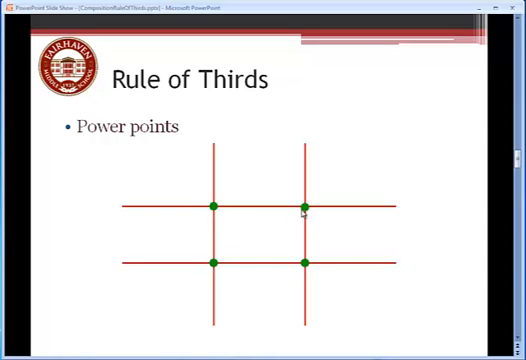
{"action": "mouse_move", "coordinate": [210, 204]}
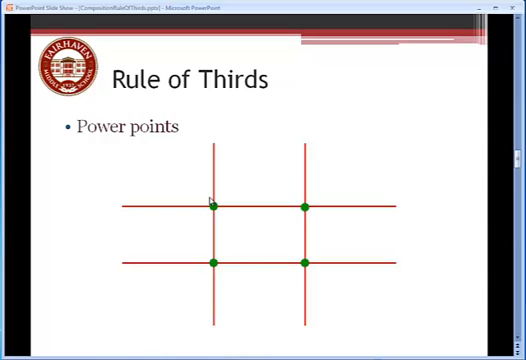
{"action": "mouse_move", "coordinate": [220, 298]}
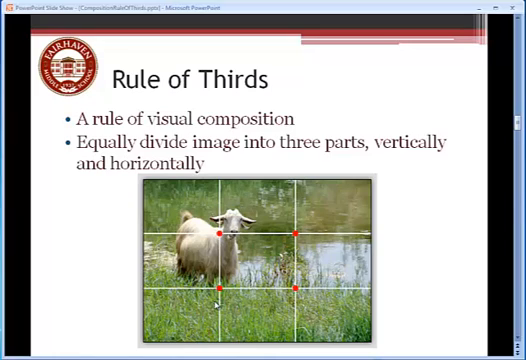
{"action": "key", "text": "right"}
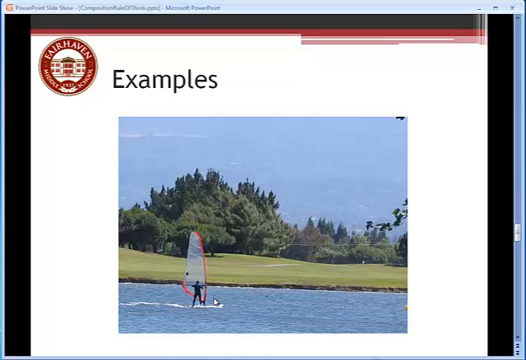
{"action": "mouse_move", "coordinate": [192, 136]}
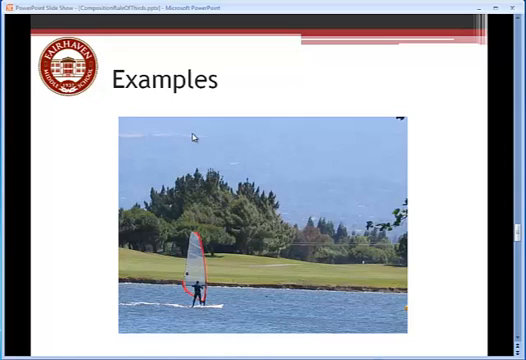
{"action": "mouse_move", "coordinate": [344, 268]}
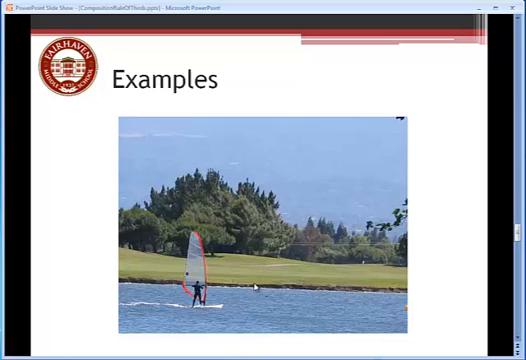
{"action": "mouse_move", "coordinate": [110, 296]}
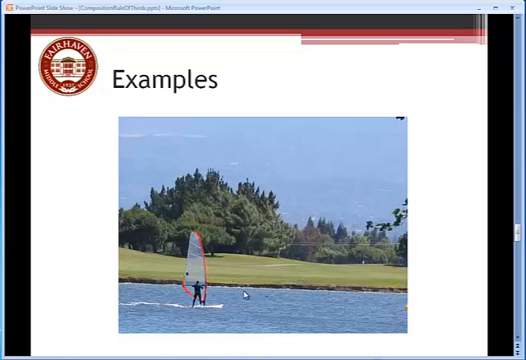
{"action": "mouse_move", "coordinate": [104, 294]}
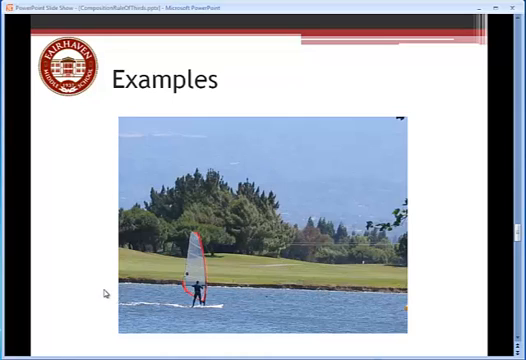
{"action": "mouse_move", "coordinate": [368, 288]}
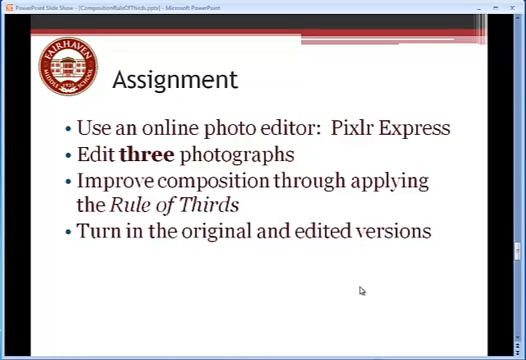
{"action": "mouse_move", "coordinate": [188, 140]}
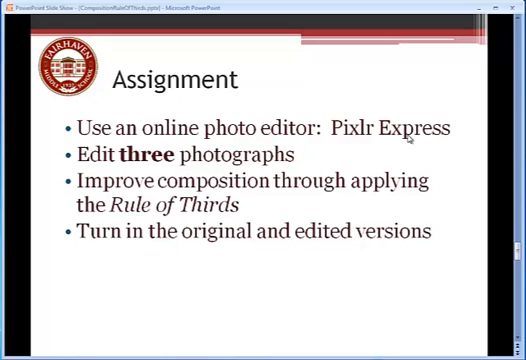
{"action": "mouse_move", "coordinate": [116, 158]}
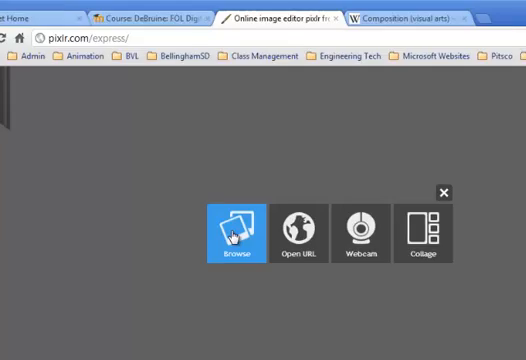
Step: Load ExcelsiorPassHike 012.jpg from the images folder into the editor
{"action": "left_click", "coordinate": [228, 224]}
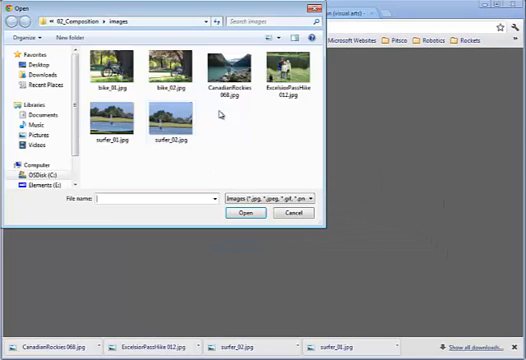
{"action": "left_click", "coordinate": [228, 76]}
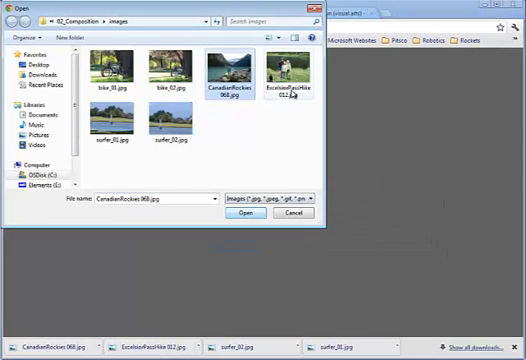
{"action": "left_click", "coordinate": [248, 216]}
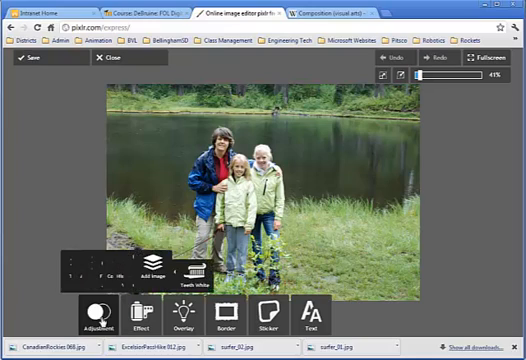
Step: Crop the family photo via Adjustment > Crop so the three people align with a thirds gridline
{"action": "left_click", "coordinate": [96, 316]}
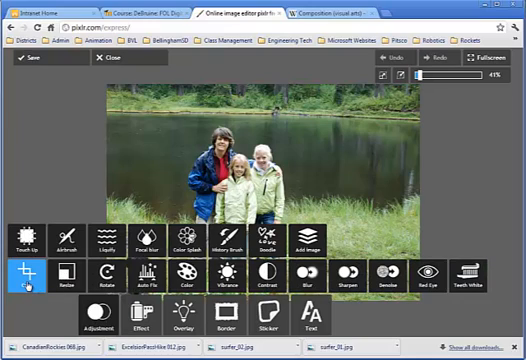
{"action": "left_click", "coordinate": [22, 270]}
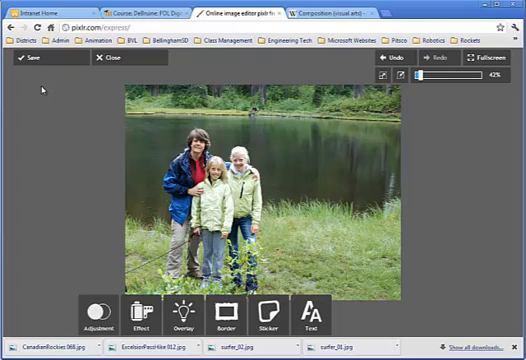
Step: Save the cropped family photo as ExcelsiorPassHike_2.jpg in the images folder
{"action": "left_click", "coordinate": [32, 56]}
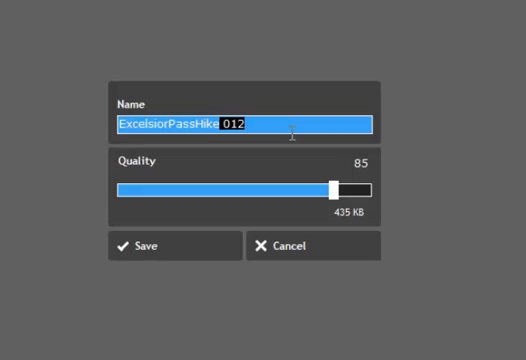
{"action": "type", "text": "_"}
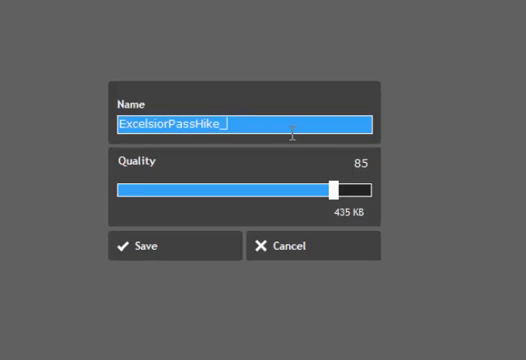
{"action": "type", "text": "2.jpg"}
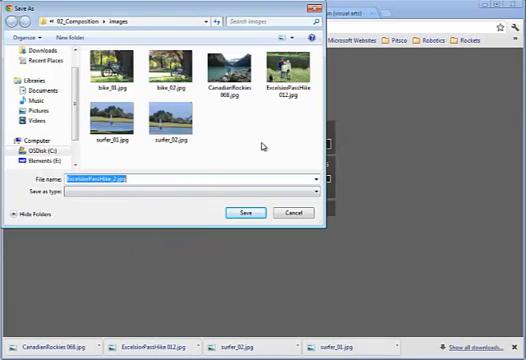
{"action": "left_click", "coordinate": [244, 212]}
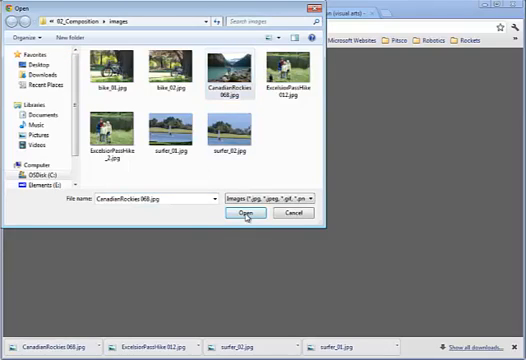
Step: Load CanadianRockies 068.jpg and start reframing it with the crop adjustment
{"action": "left_click", "coordinate": [244, 212]}
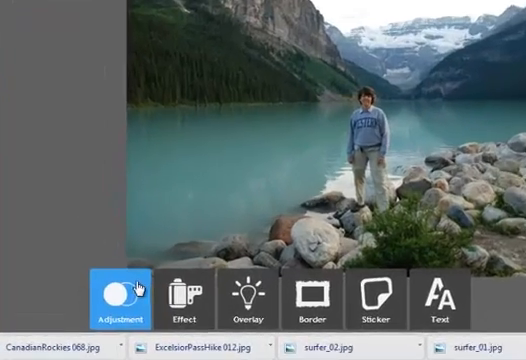
{"action": "left_click", "coordinate": [116, 292]}
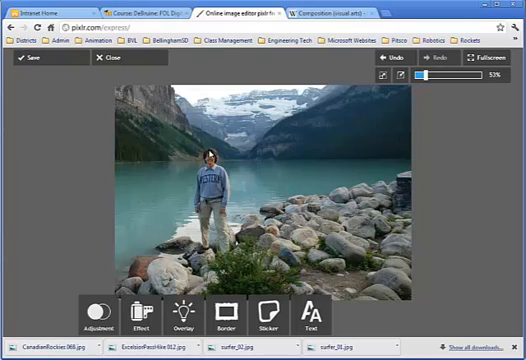
{"action": "mouse_move", "coordinate": [308, 176]}
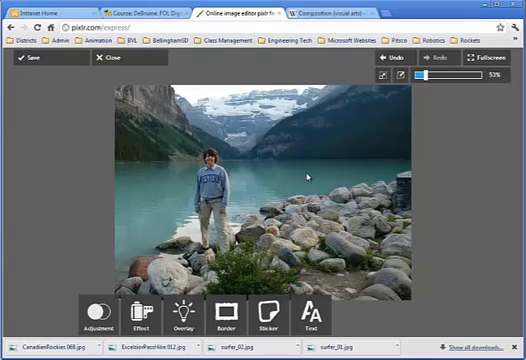
Step: Save the cropped Canadian Rockies photo with a _2 suffix in the images folder
{"action": "left_click", "coordinate": [36, 64]}
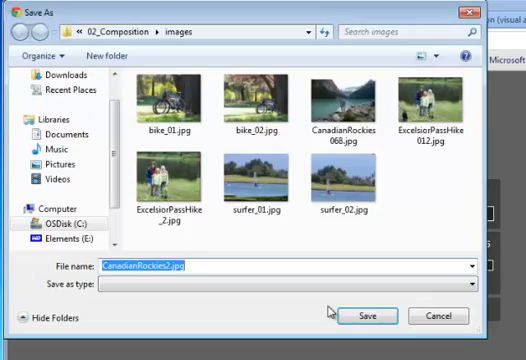
{"action": "left_click", "coordinate": [372, 314]}
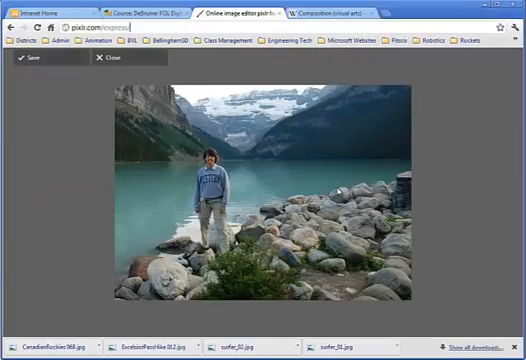